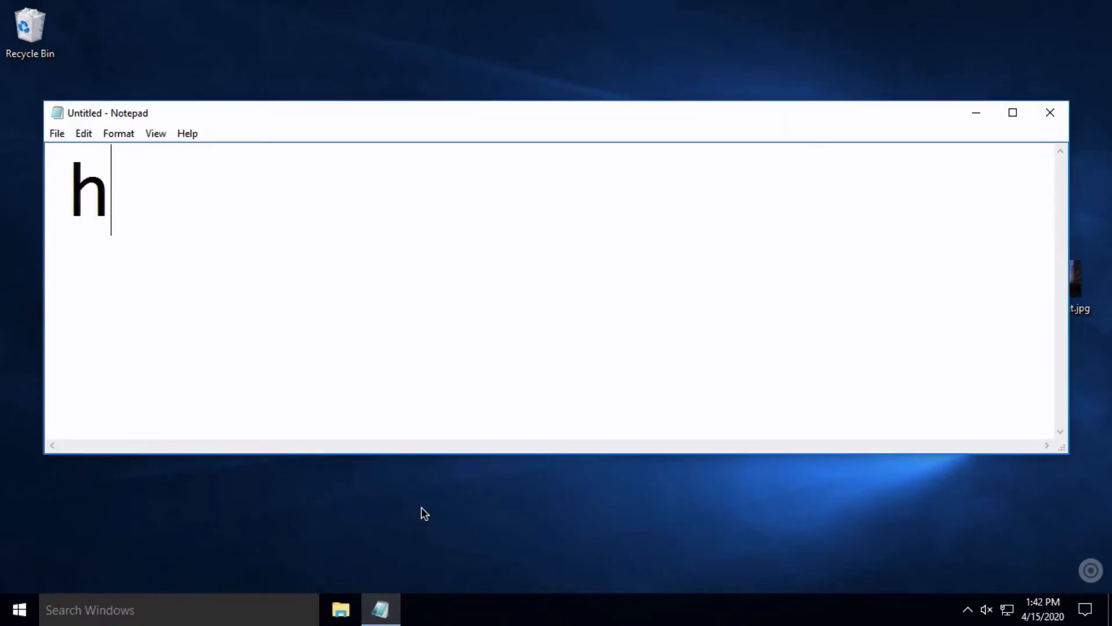
# Write the note 'how to make a checksum in windows...' in Notepad
pyautogui.write('ow to make a ch')
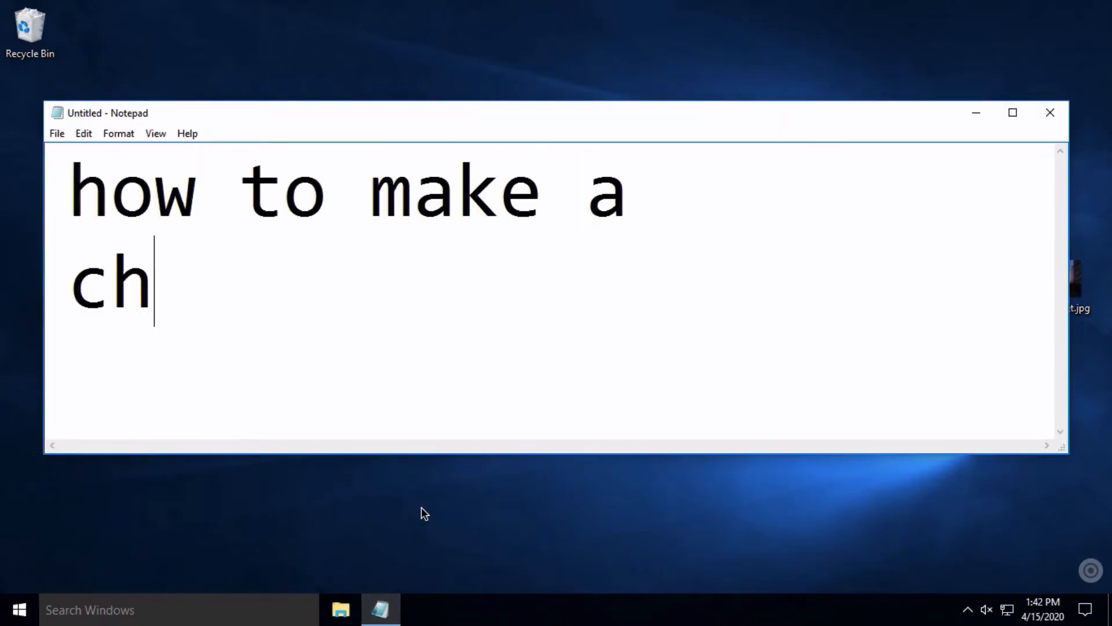
pyautogui.write('ecksum in windows...')
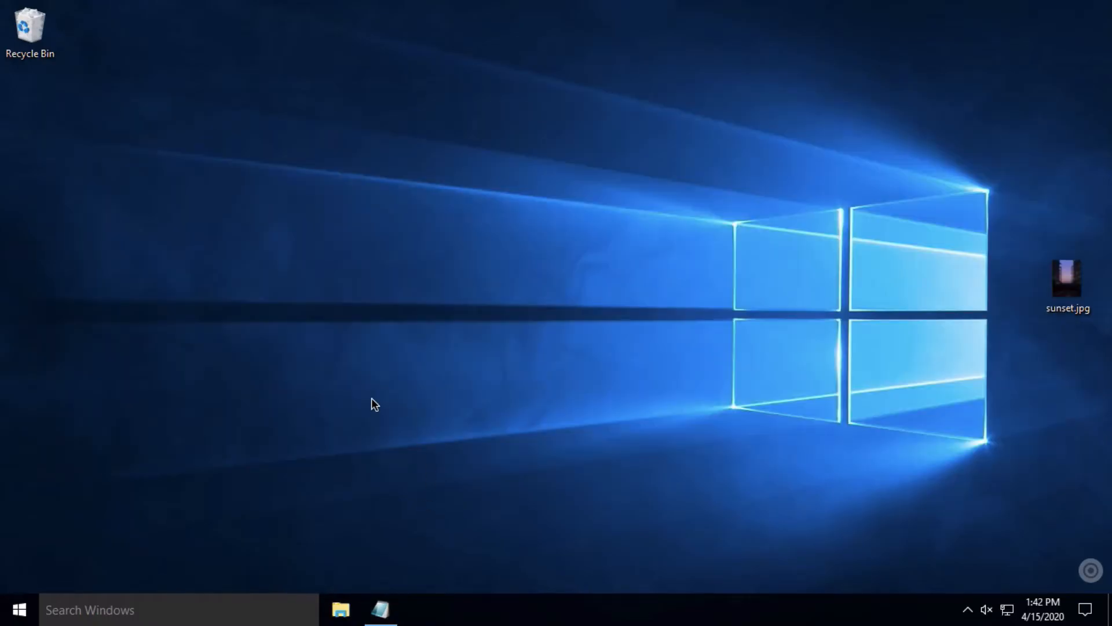
# Launch Command Prompt from the Start menu by searching 'cmd'
pyautogui.click(19, 609)
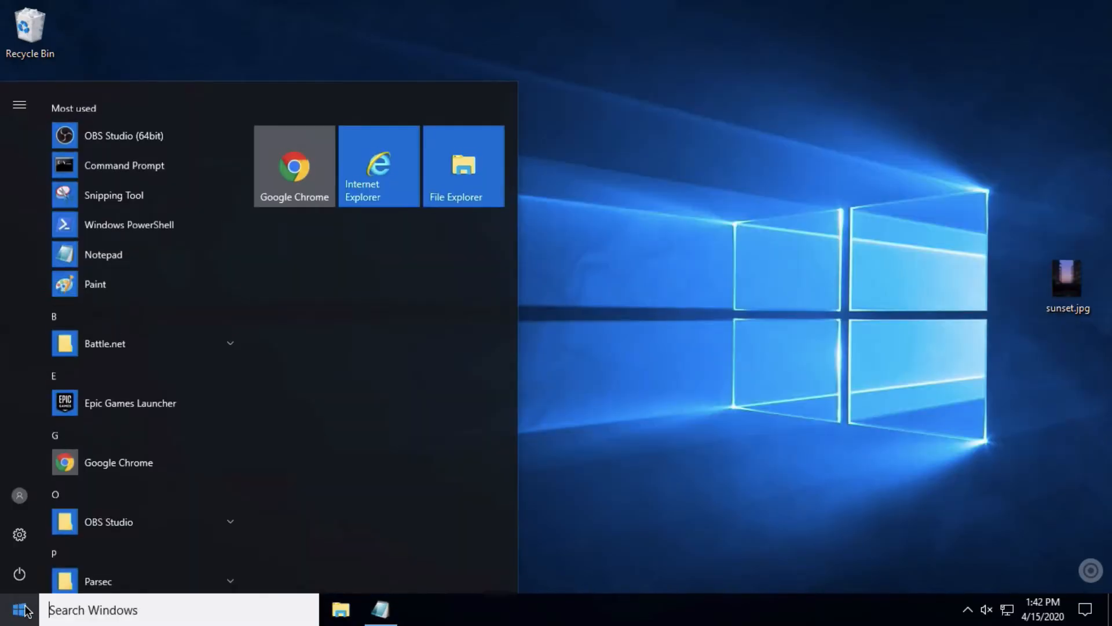
pyautogui.write('cmd')
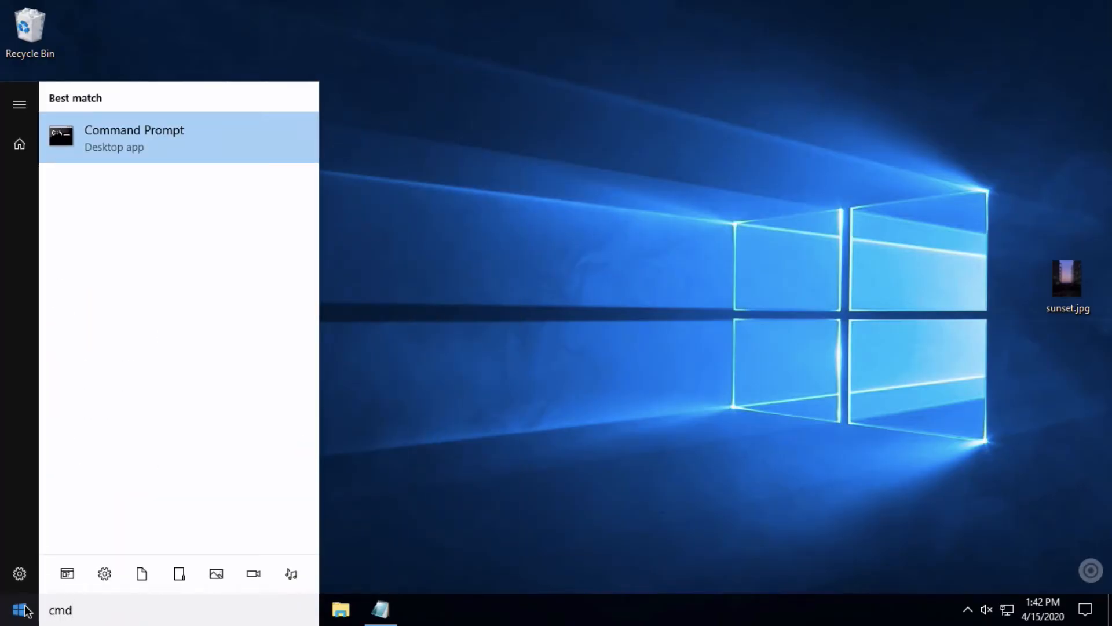
pyautogui.click(135, 138)
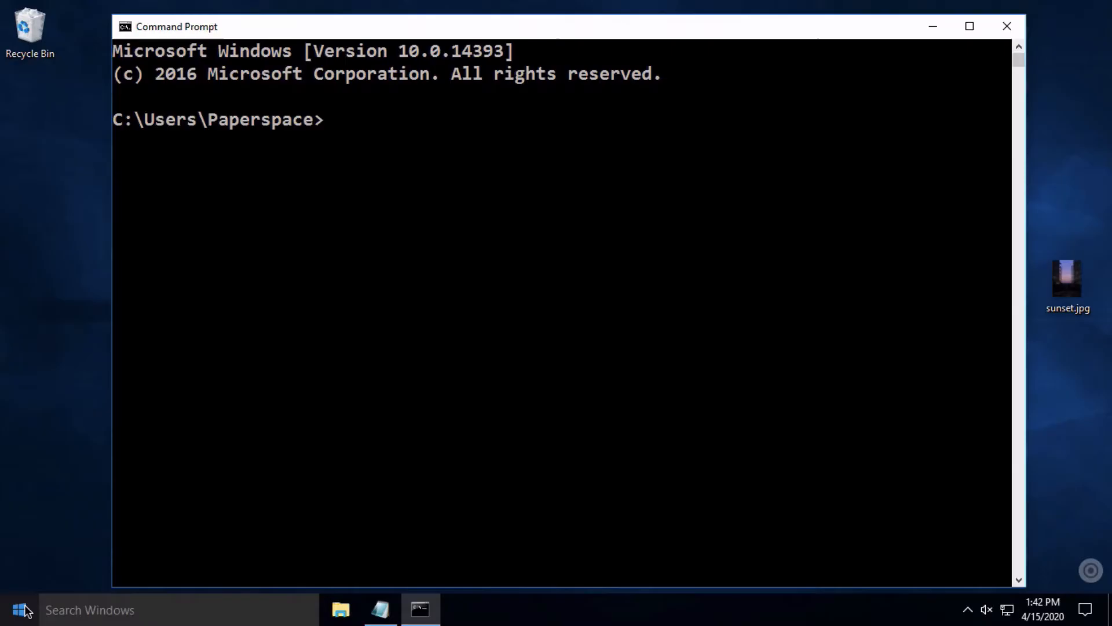
# Run certutil -hashfile on C:\Users\Paperspace\Desktop\sunset.jpg with md5 to print its MD5 hash
pyautogui.write('c')
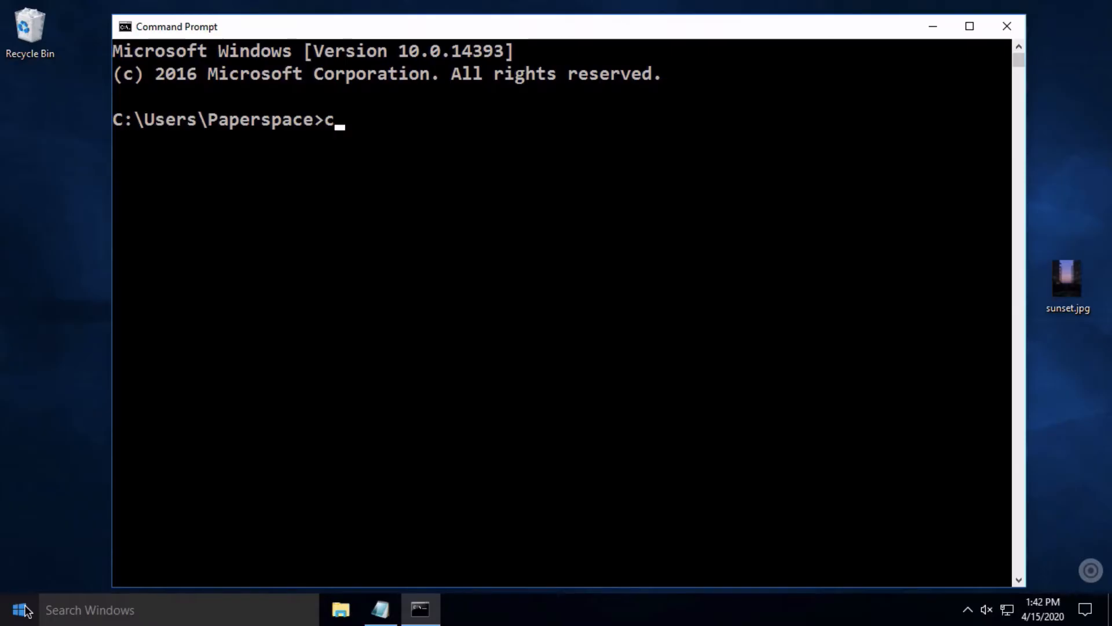
pyautogui.write('ertut')
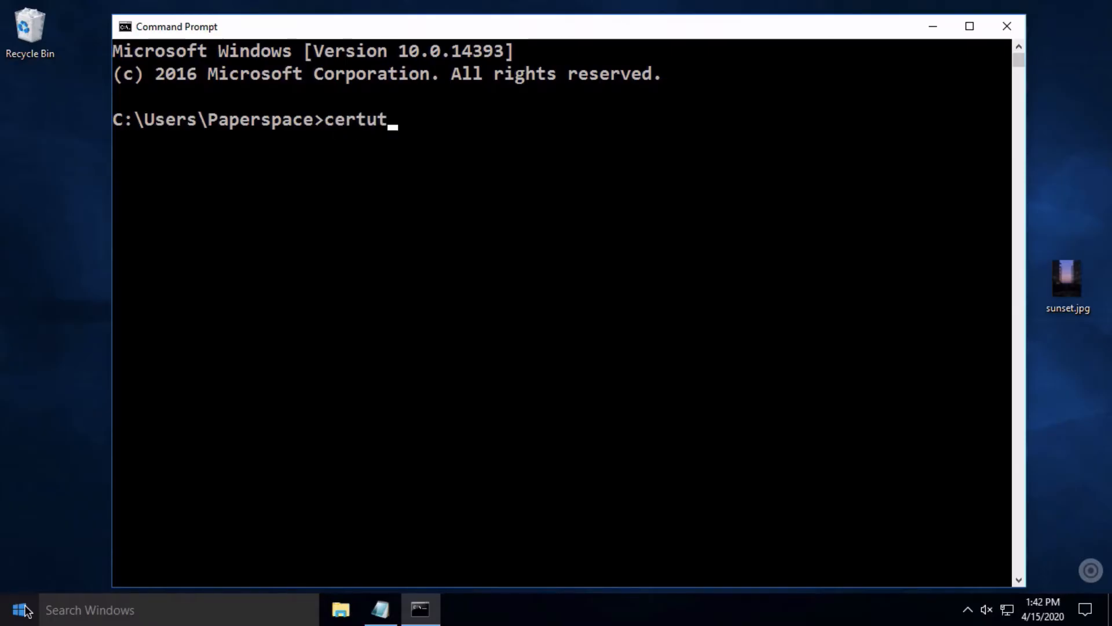
pyautogui.write('il -')
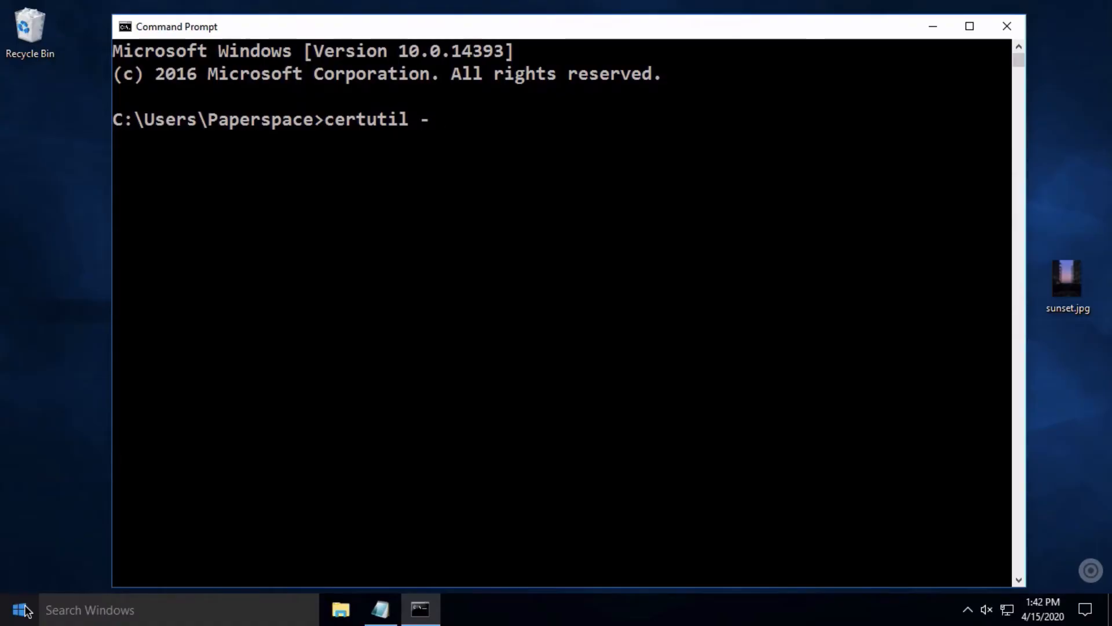
pyautogui.write('hashfile')
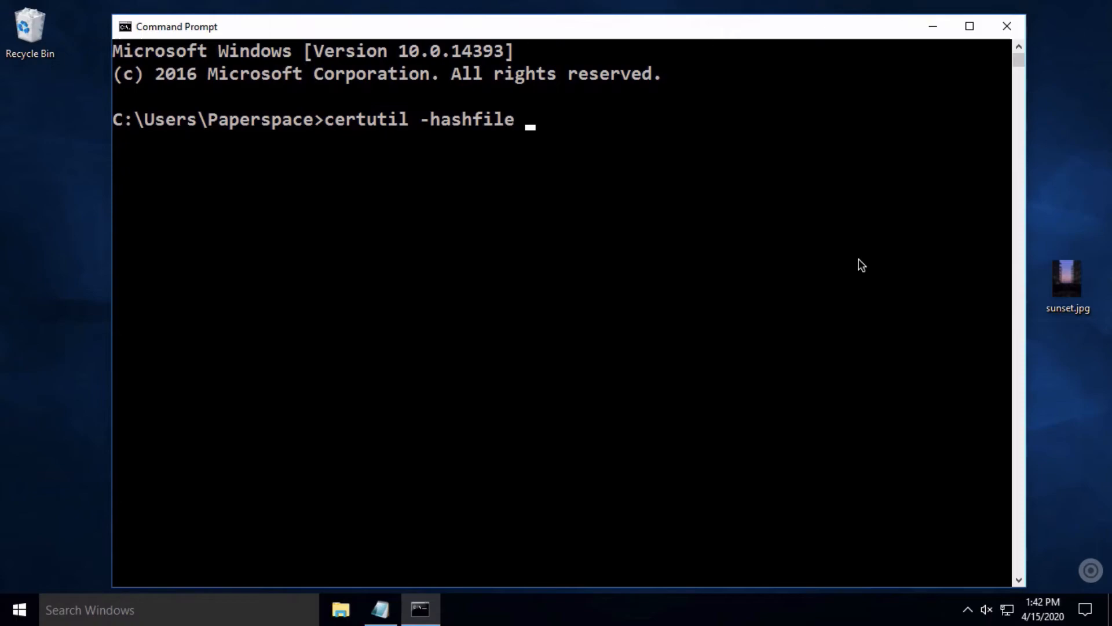
pyautogui.write('C:\\Users\\Paperspace\\Desktop\\sunset.jpg')
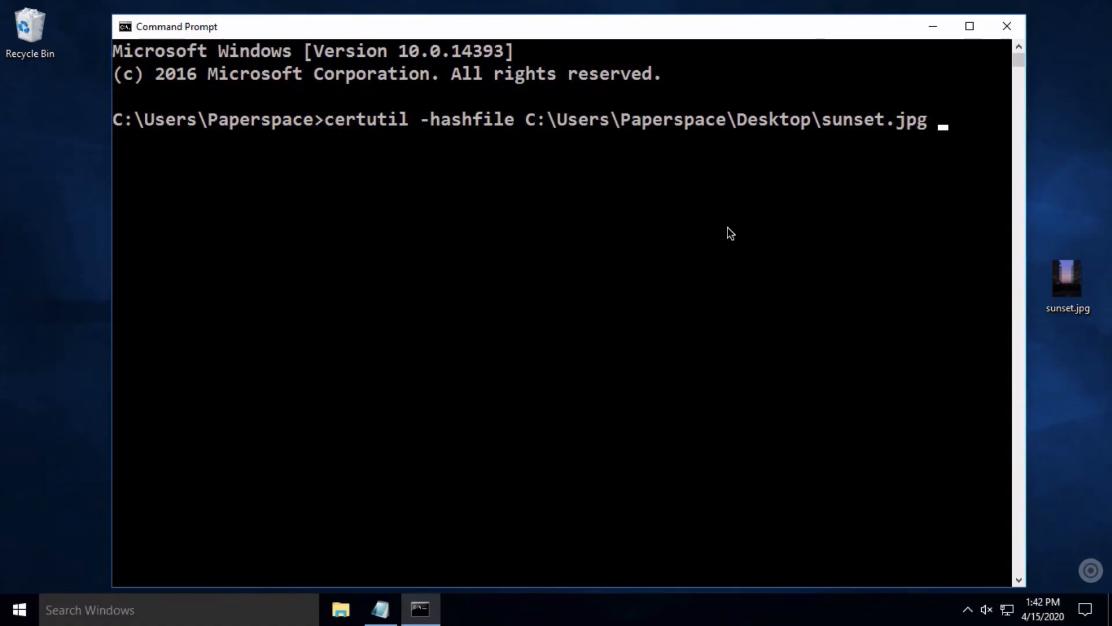
pyautogui.write('md5')
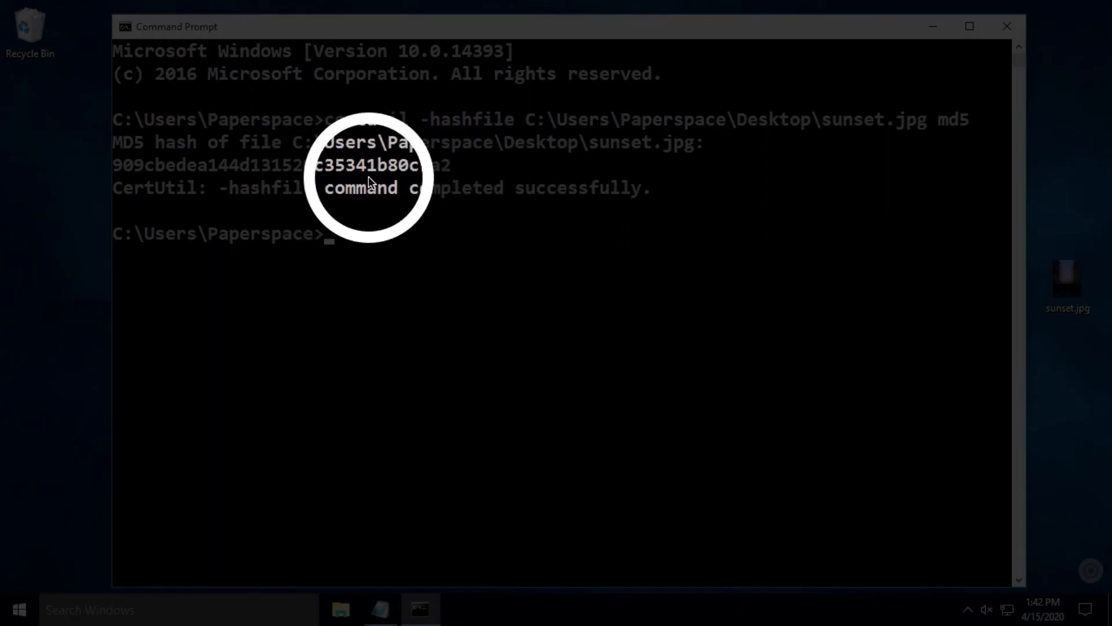
pyautogui.moveTo(616, 445)
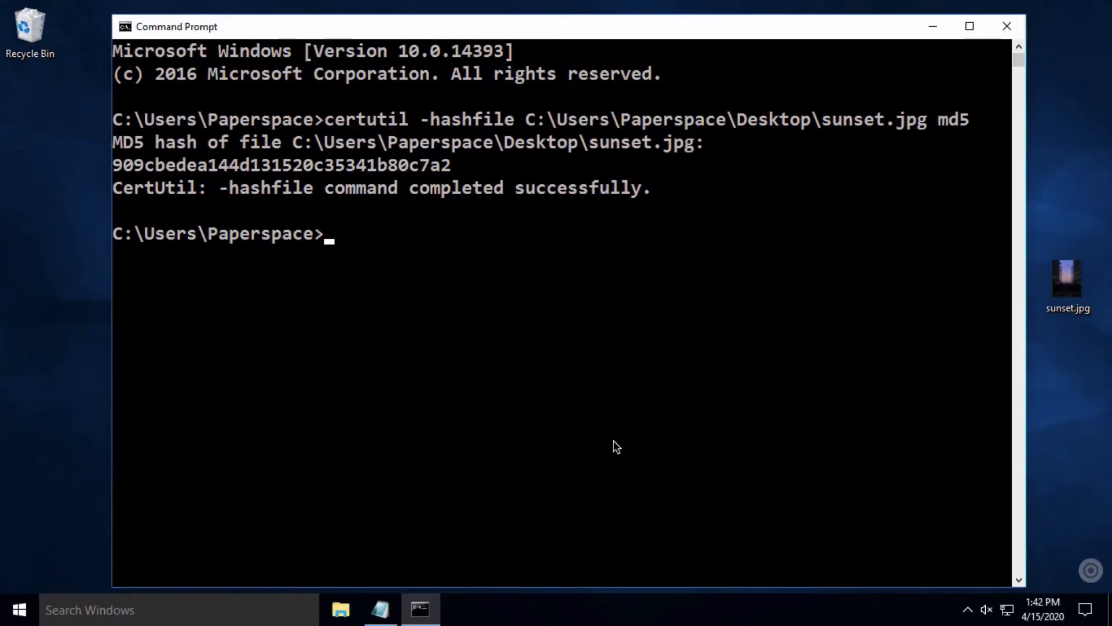
pyautogui.moveTo(434, 521)
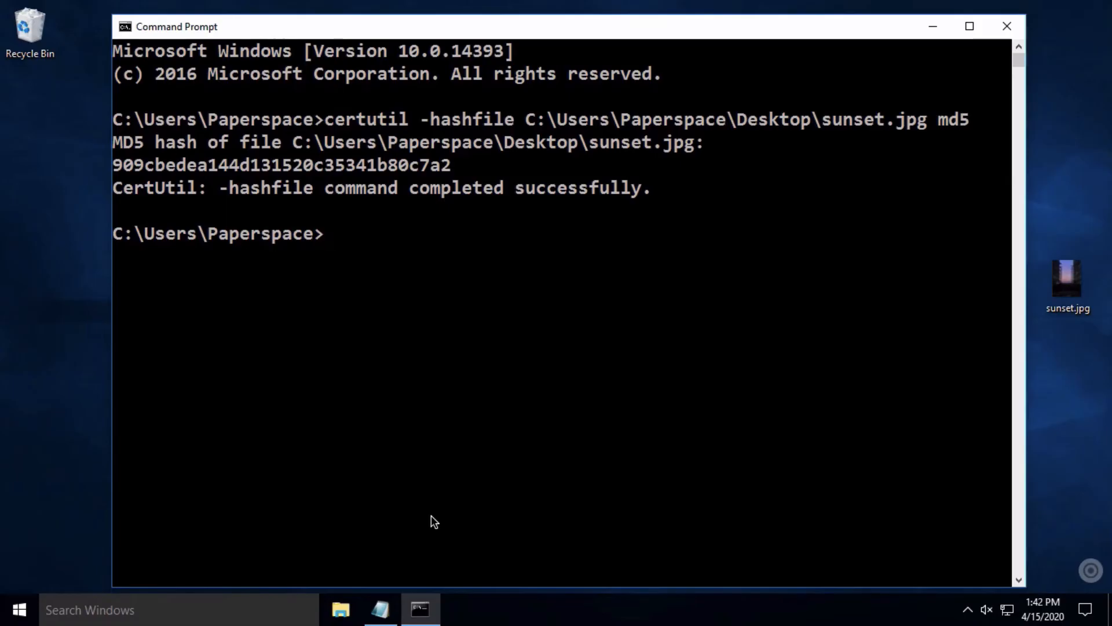
# Rerun certutil -hashfile on sunset.jpg with sha256 and then sha512 to print both hashes
pyautogui.write('certutil -hashfile C:\\Users\\Paperspace\\Desktop\\sunset.jpg md5')
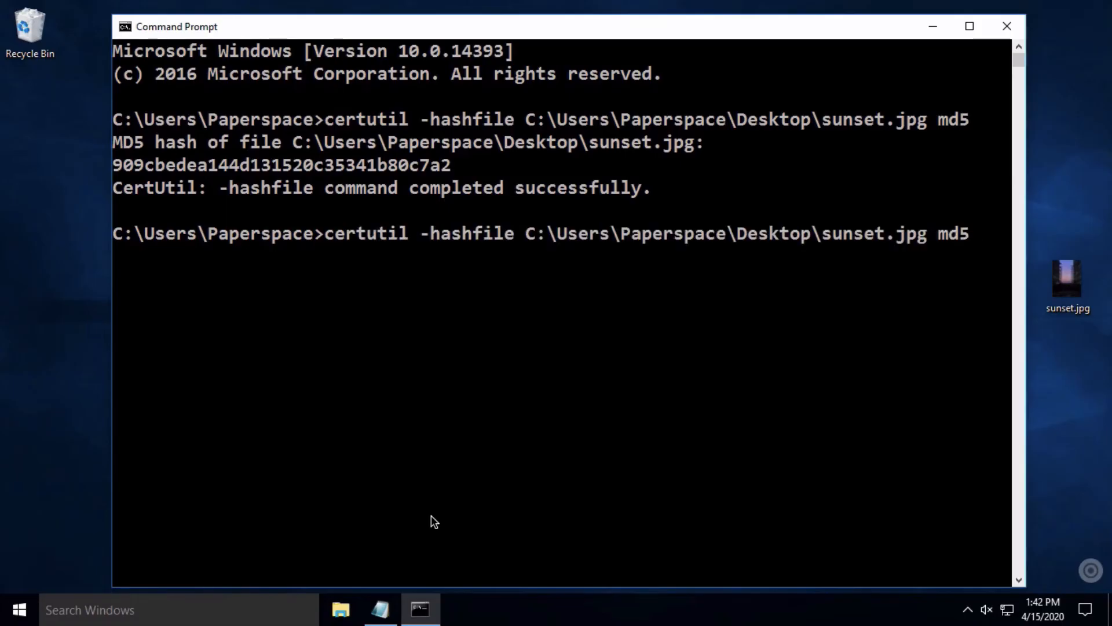
pyautogui.moveTo(533, 511)
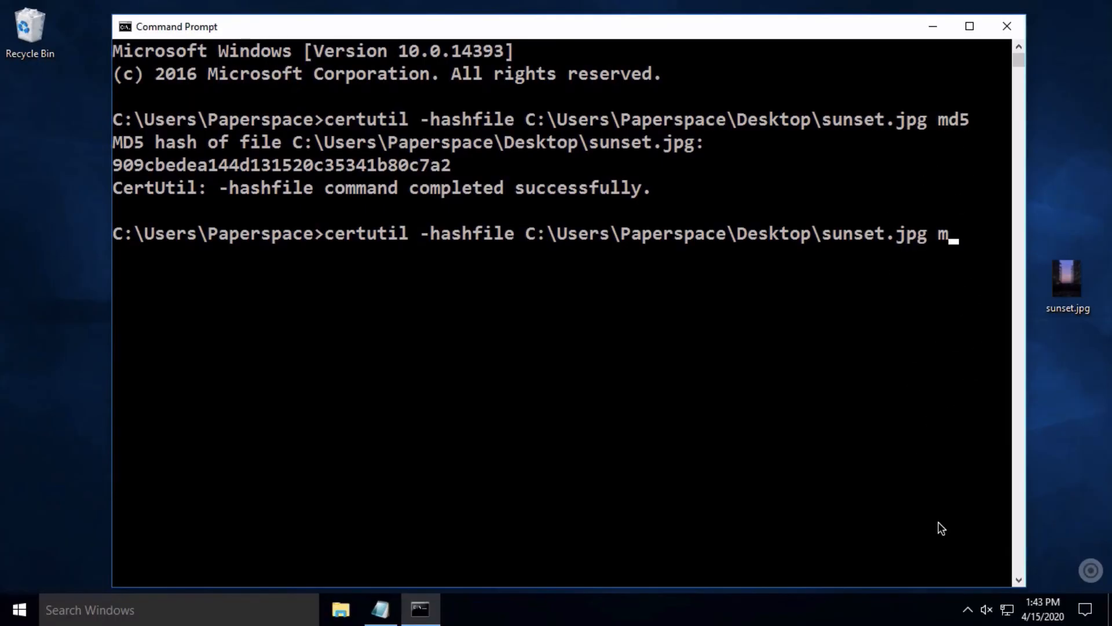
pyautogui.write('sha256')
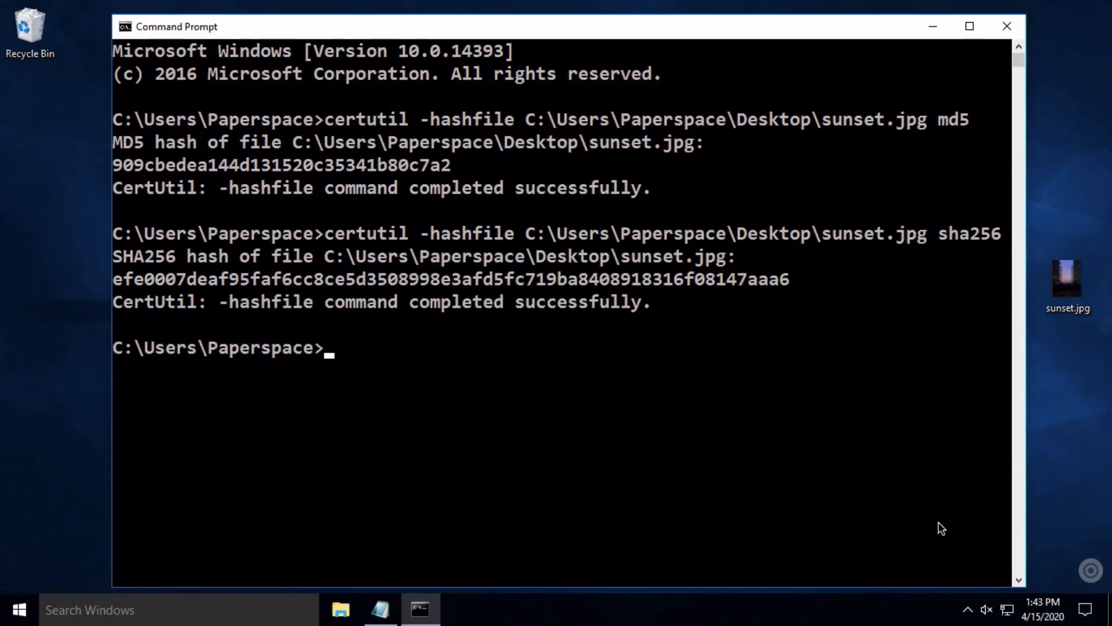
pyautogui.write('certutil -hashfile C:\\Users\\Paperspace\\Desktop\\sunset.jpg sha')
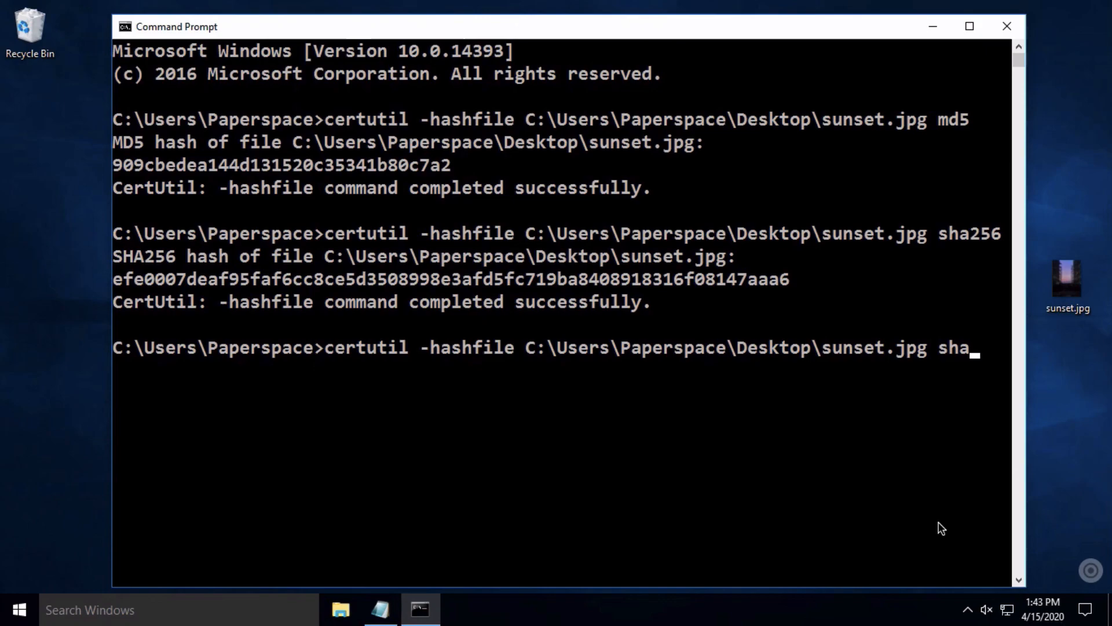
pyautogui.press('Enter')
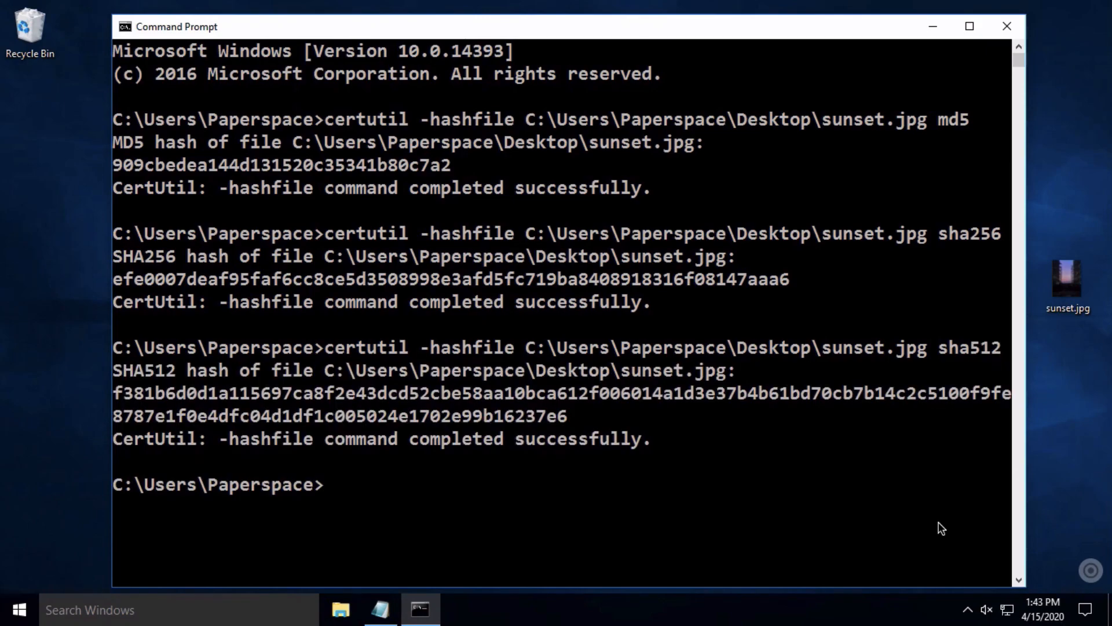